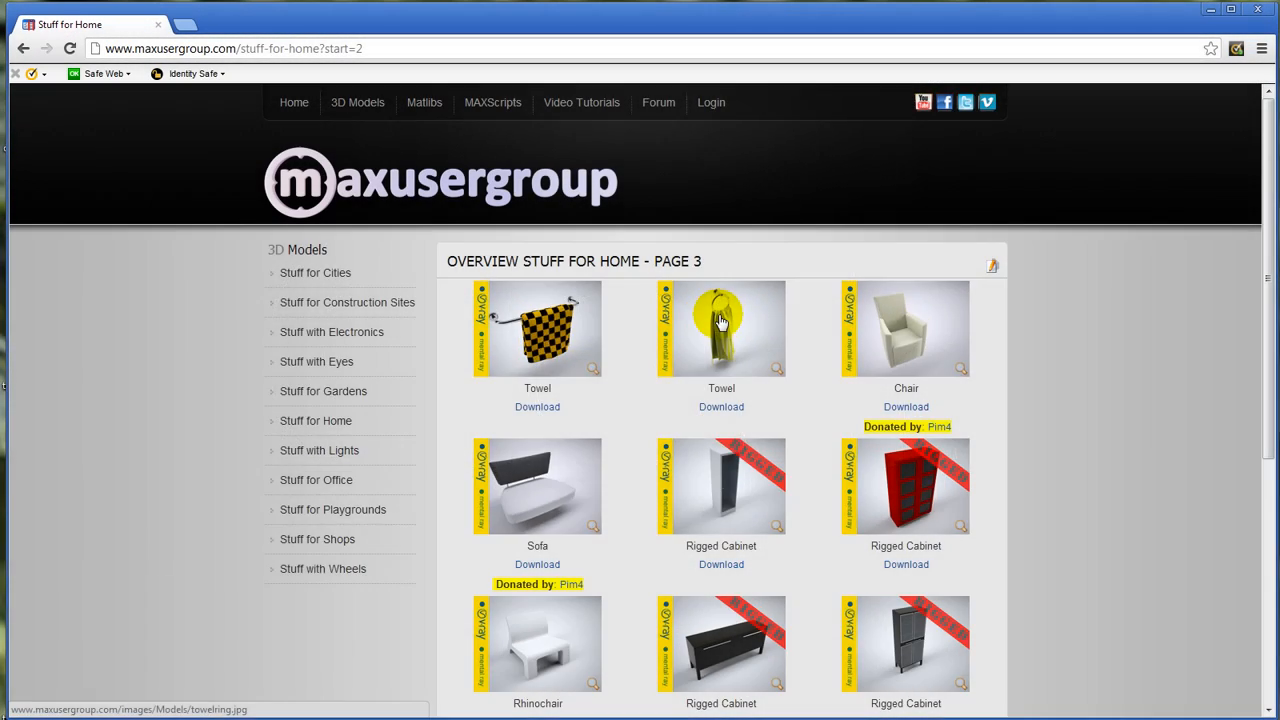
# Step: Open the enlarged towel-on-ring preview from the Stuff for Home gallery
pyautogui.click(721, 328)
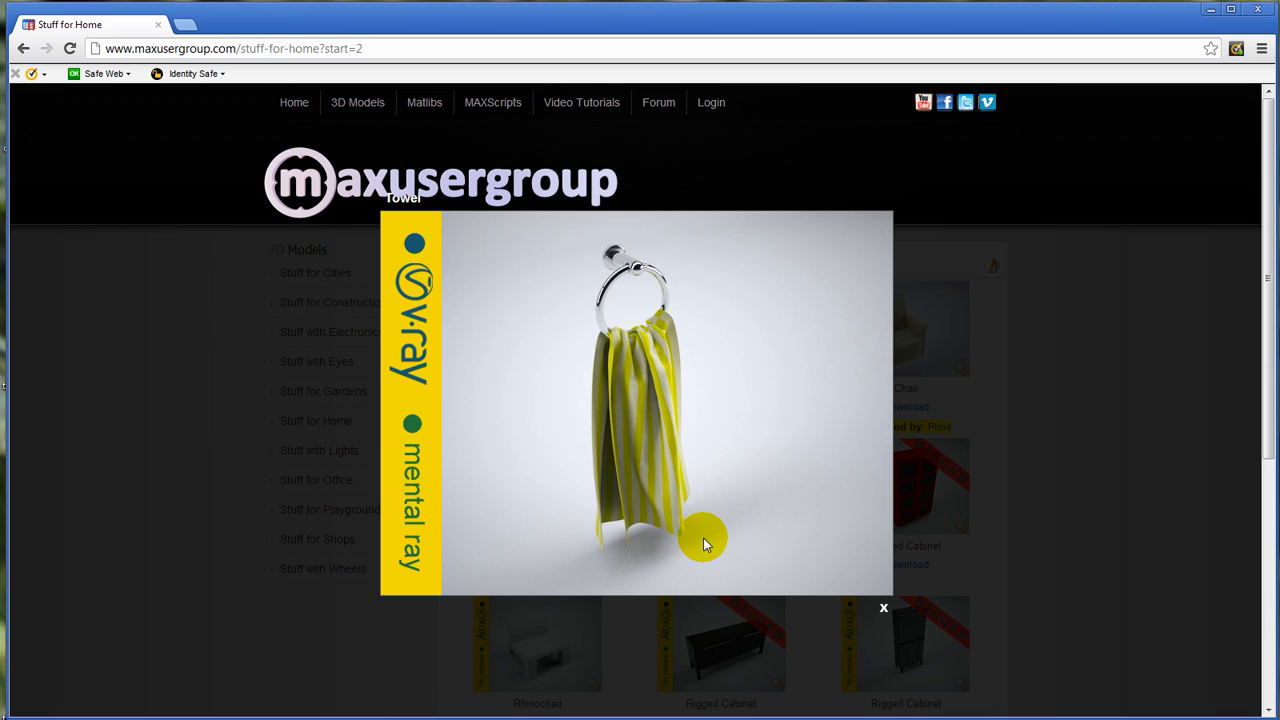
pyautogui.moveTo(707, 447)
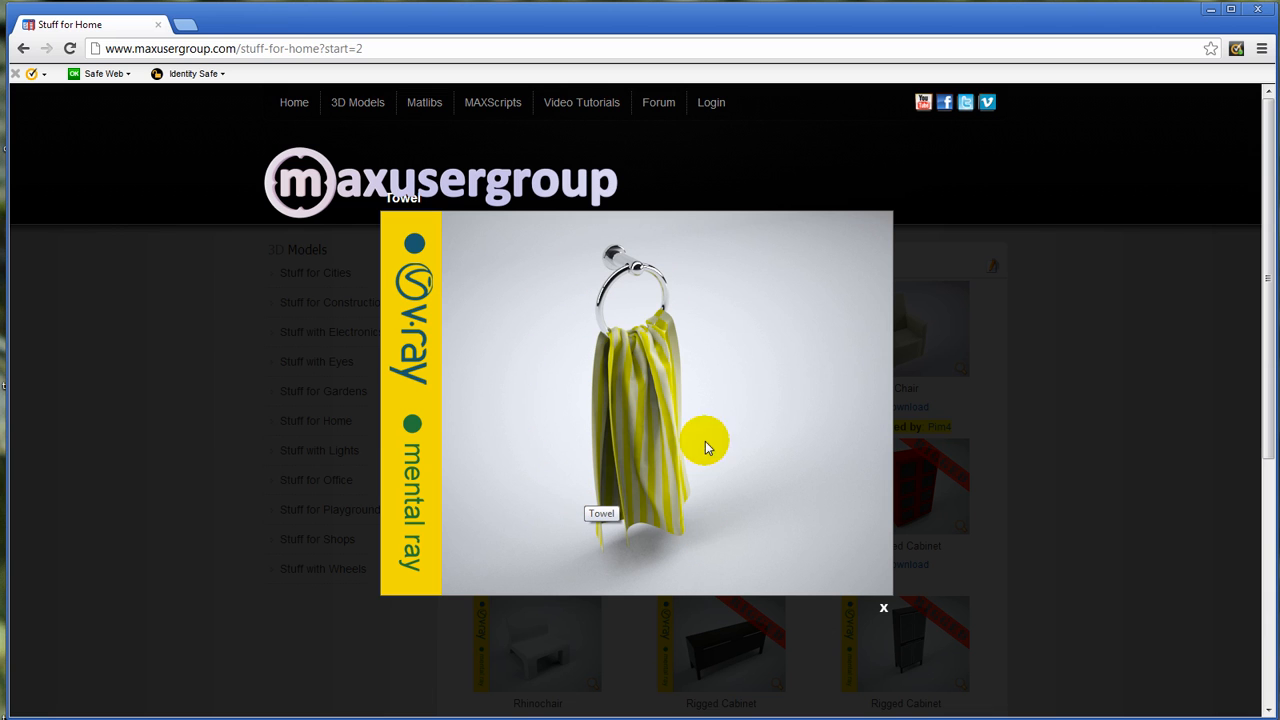
pyautogui.click(883, 607)
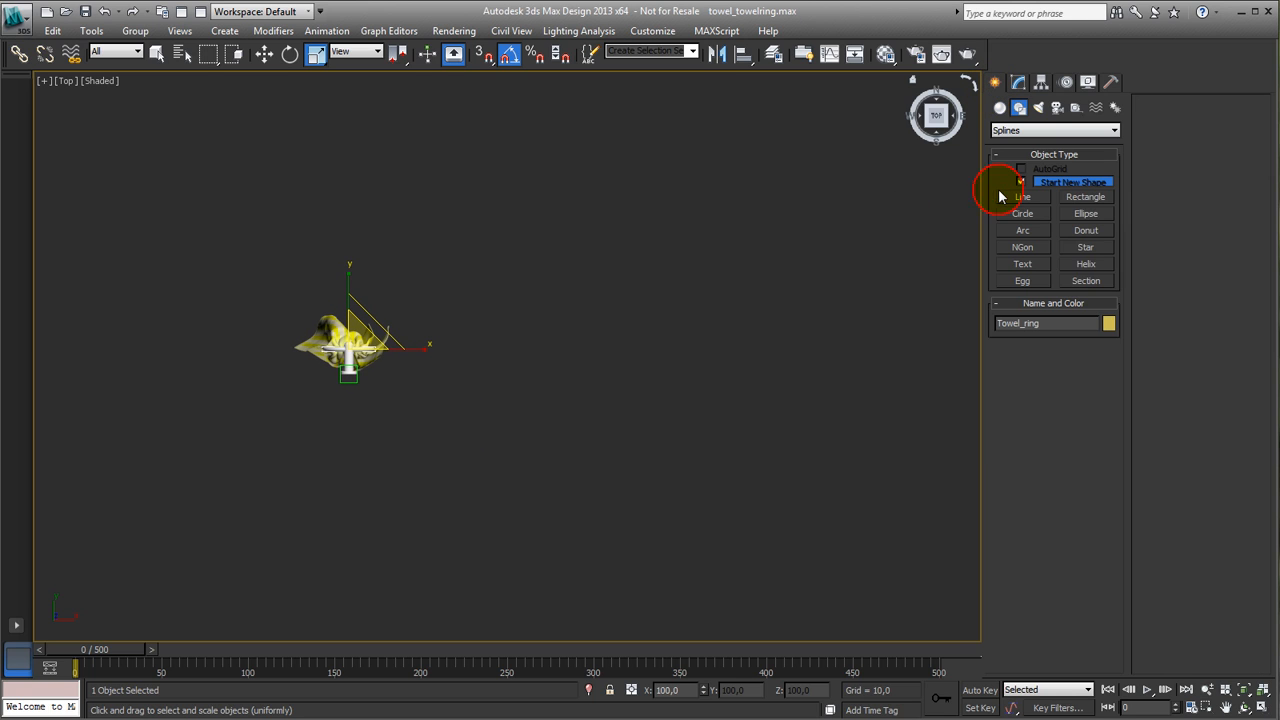
# Step: Draw a tall rectangle in the Top viewport to the right of the towel model
pyautogui.click(1086, 196)
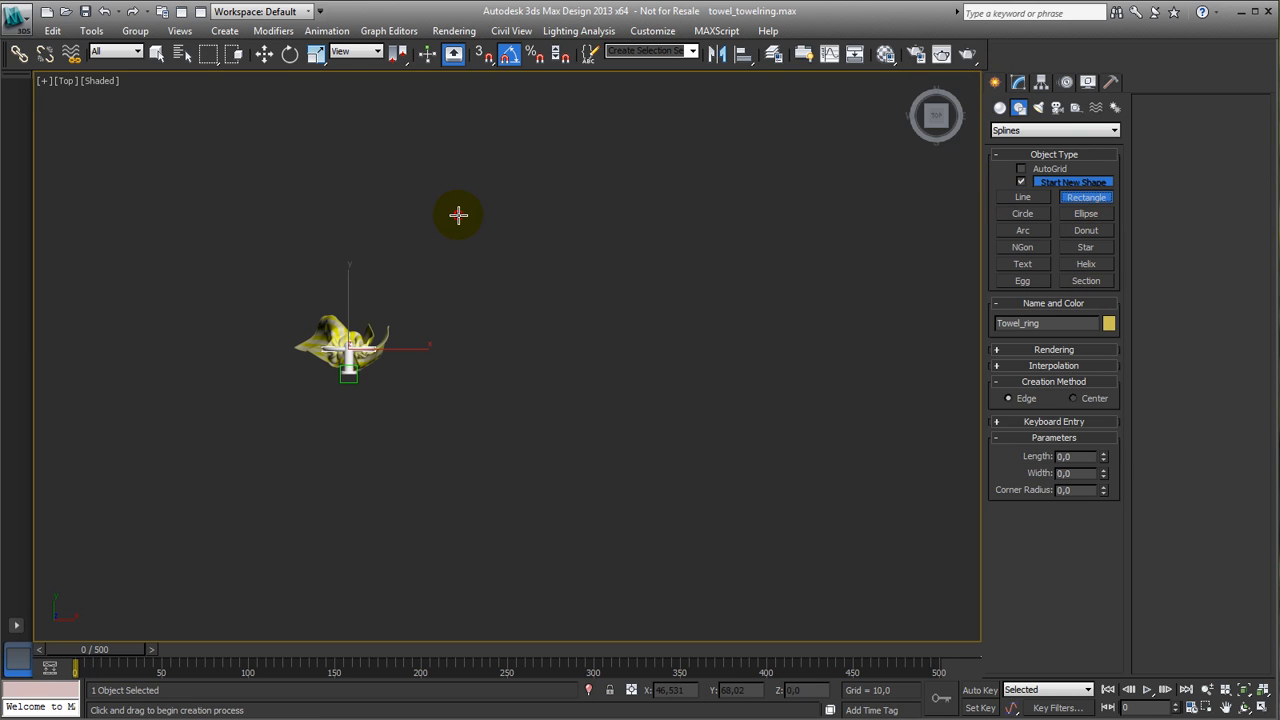
pyautogui.moveTo(458, 215); pyautogui.dragTo(563, 505)
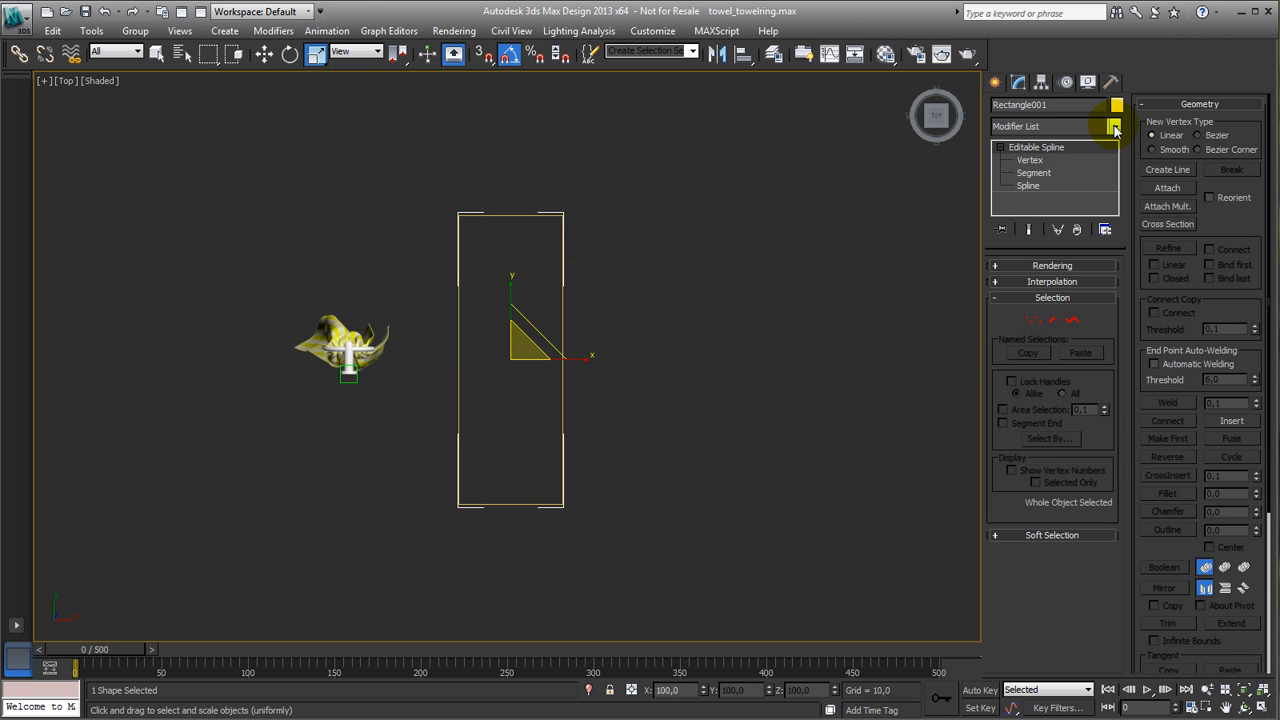
# Step: Apply a Garment Maker modifier to Rectangle001 to mesh it into a cloth panel
pyautogui.click(1114, 126)
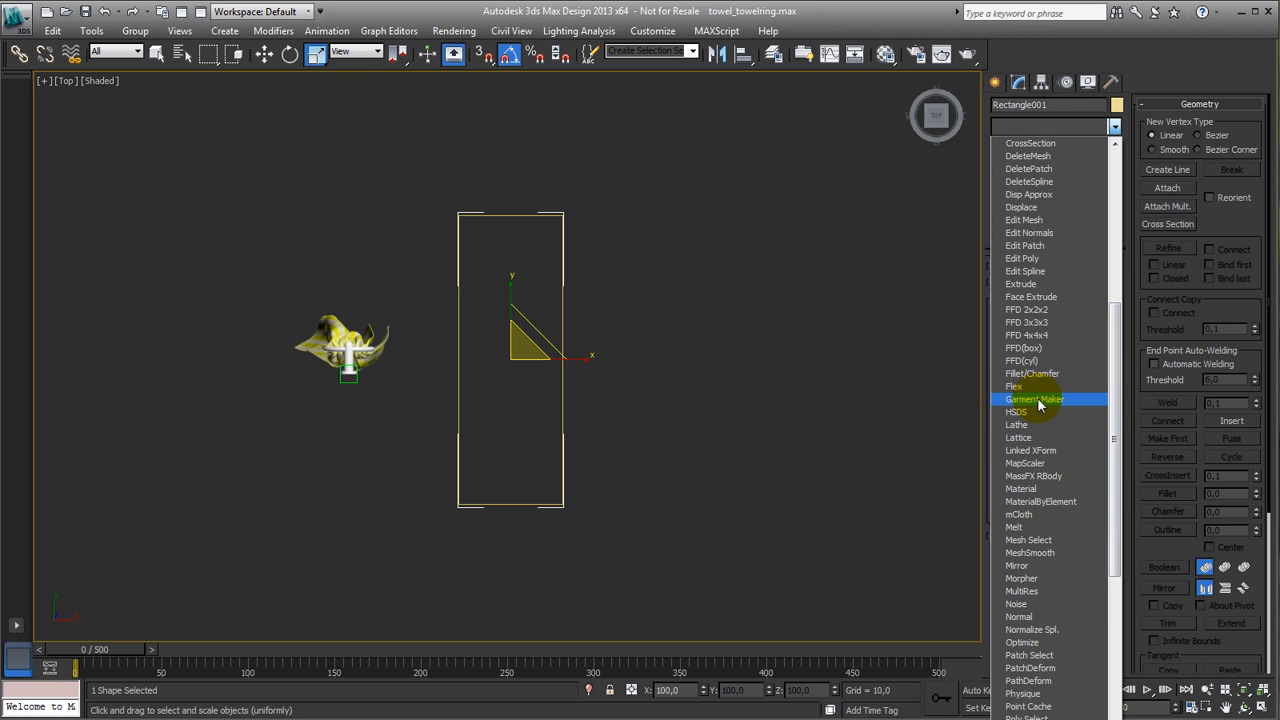
pyautogui.click(1033, 399)
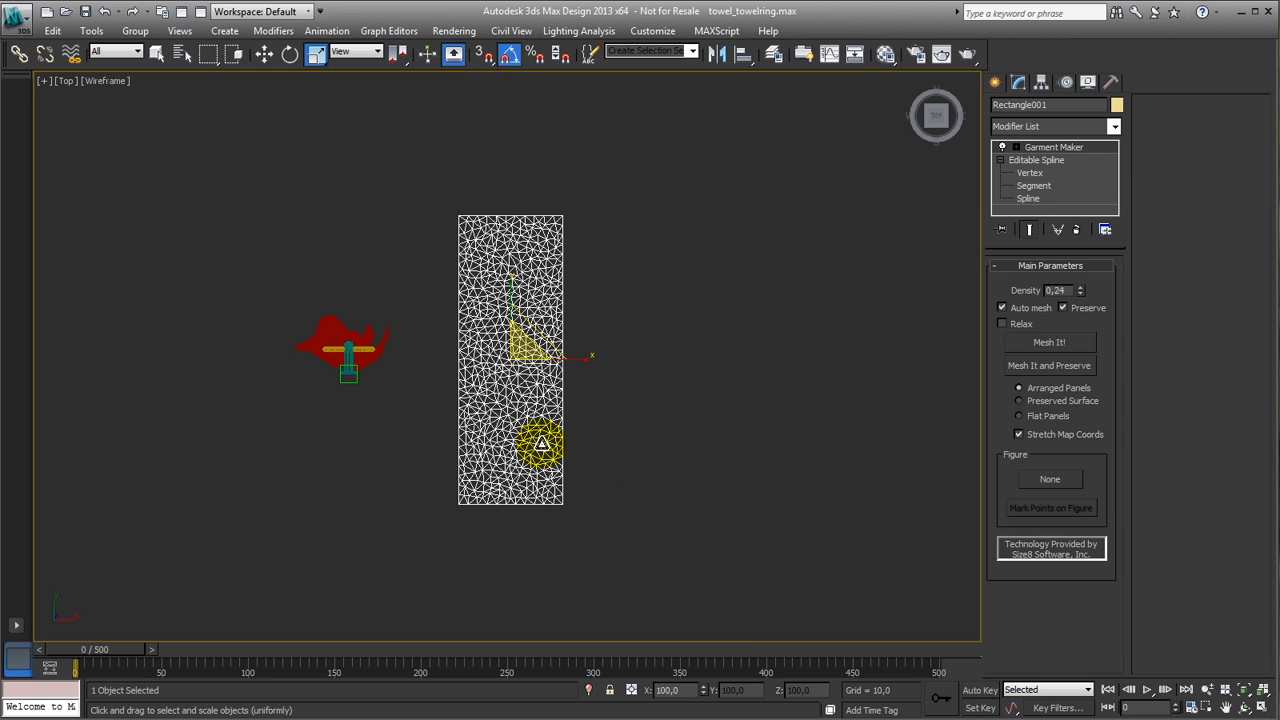
pyautogui.moveTo(540, 443); pyautogui.dragTo(513, 425)
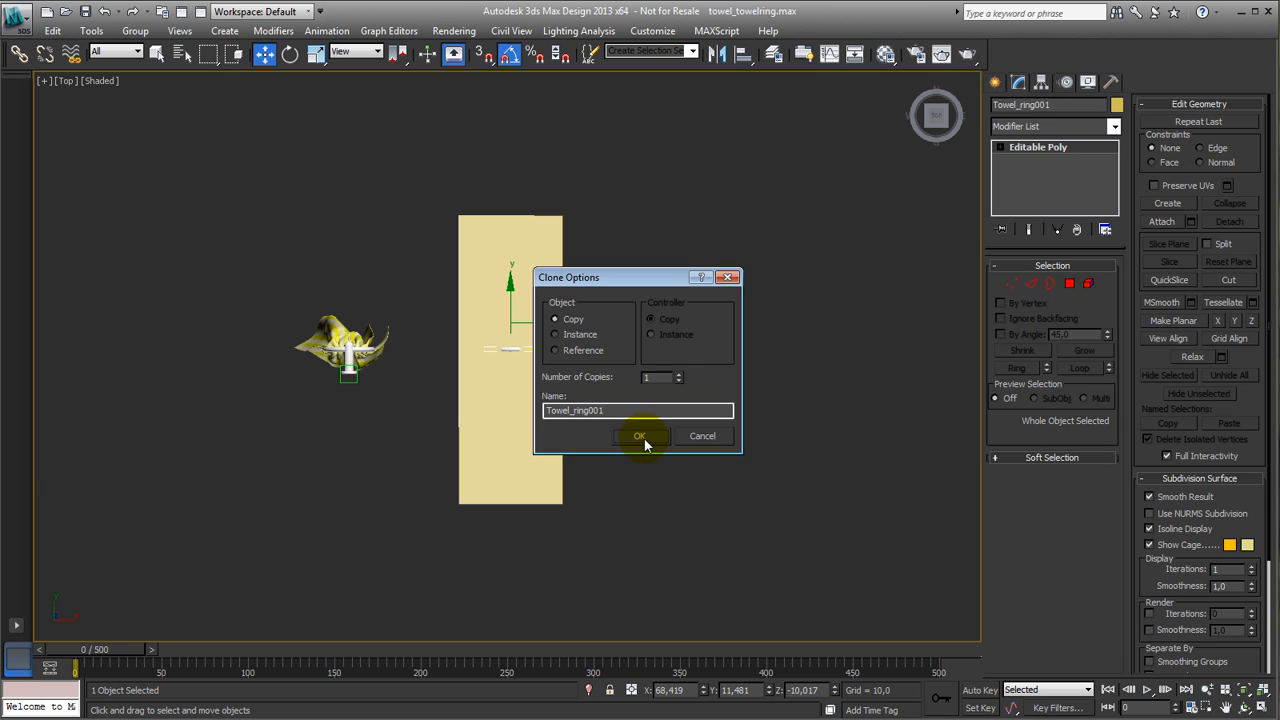
# Step: Create Towel_ring001 as an independent copy and switch to Select and Uniform Scale
pyautogui.click(640, 435)
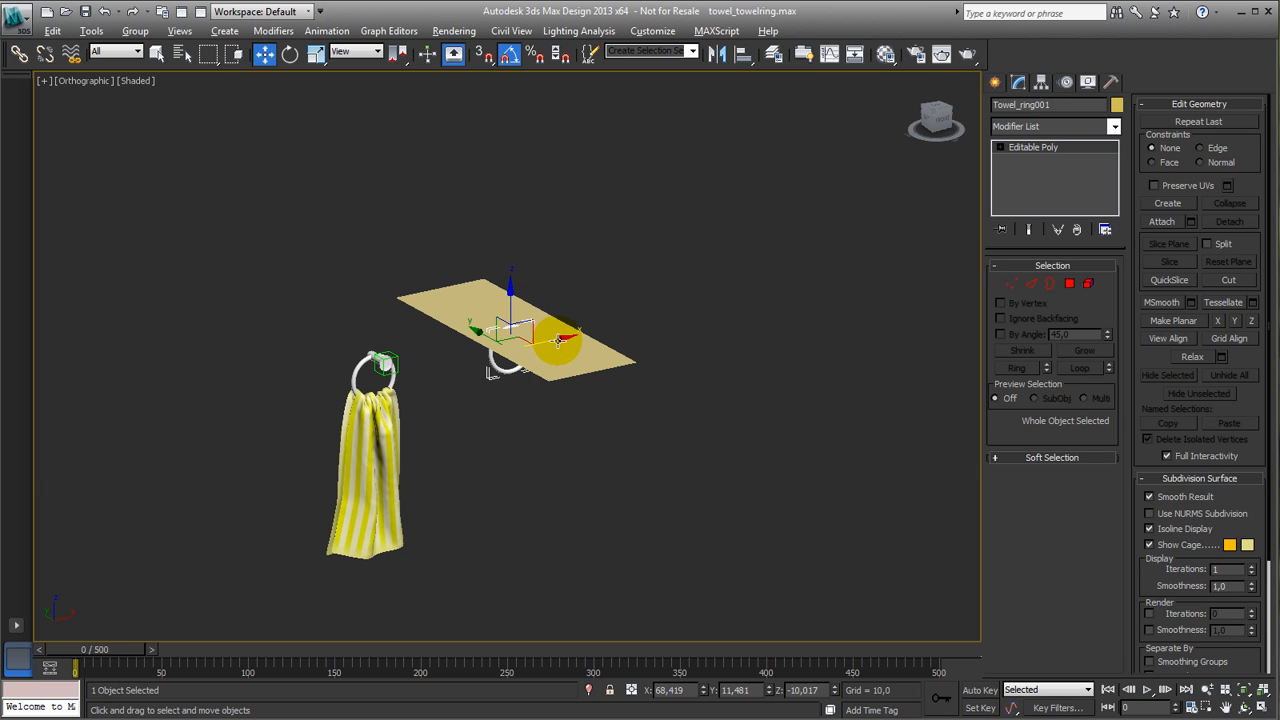
pyautogui.click(316, 54)
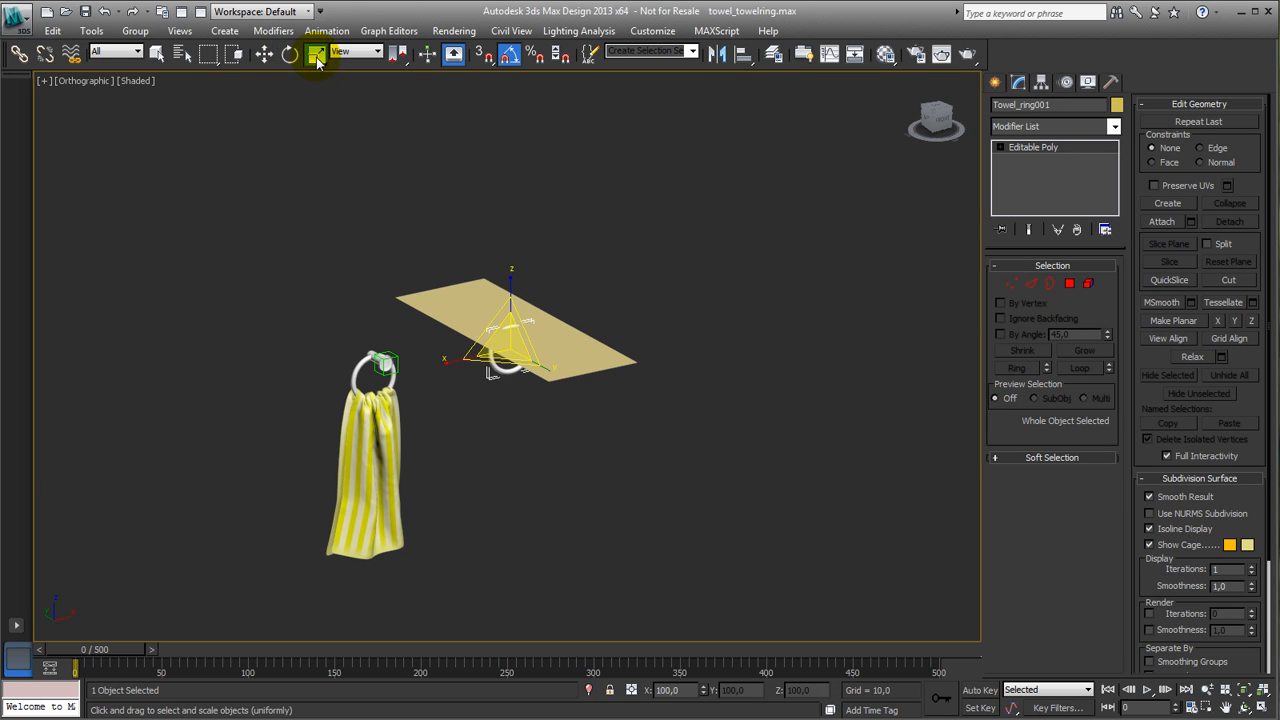
pyautogui.click(315, 54)
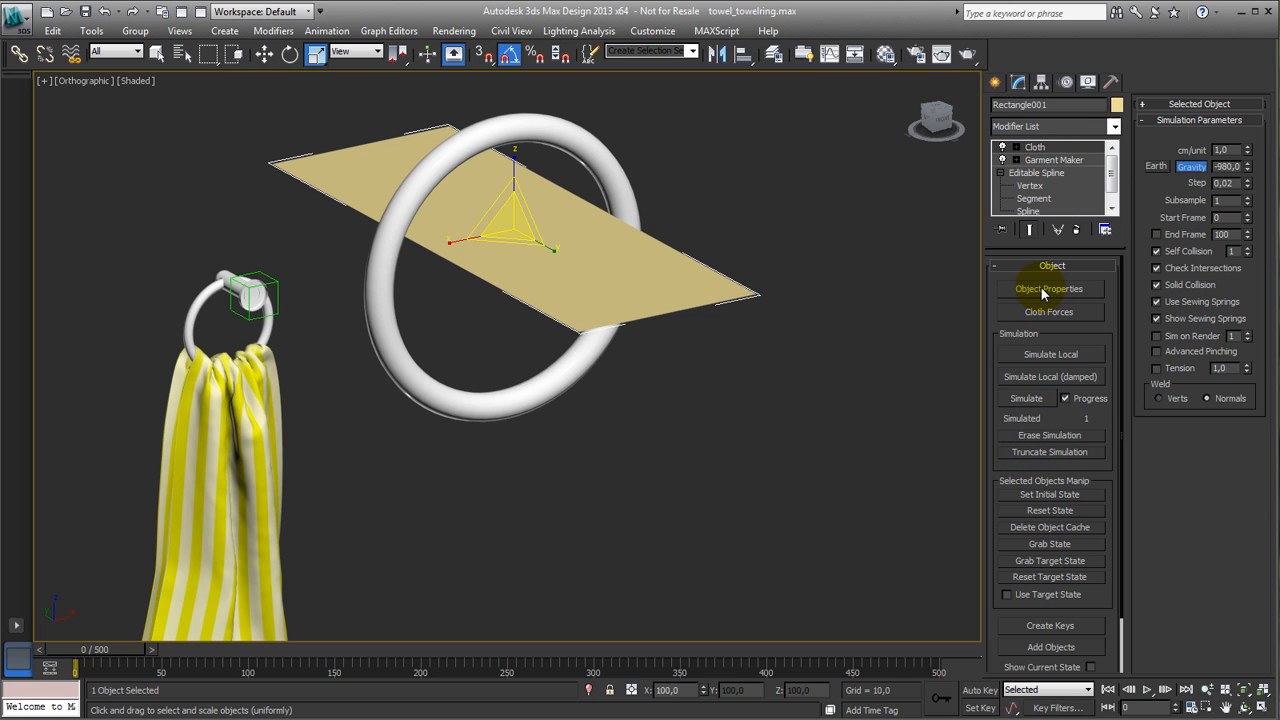
# Step: Give Rectangle001 the Cotton preset and add Towel_ring001 as a collision object
pyautogui.click(1048, 288)
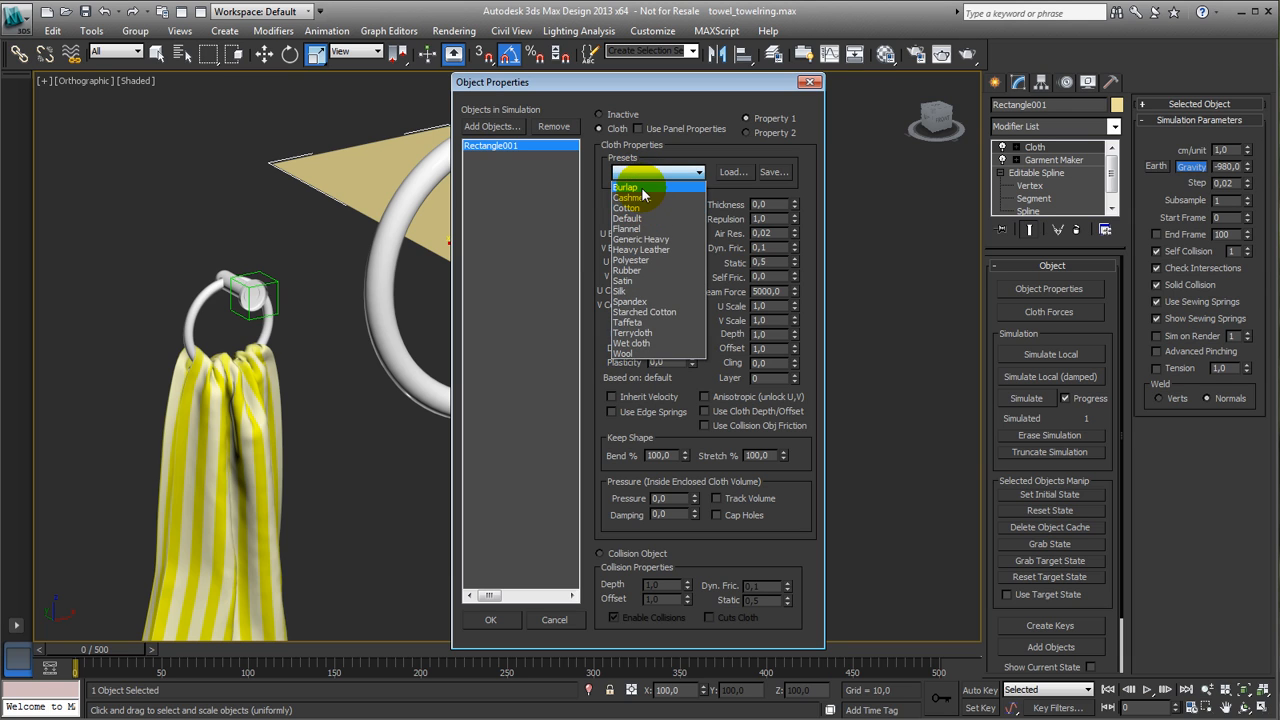
pyautogui.click(626, 207)
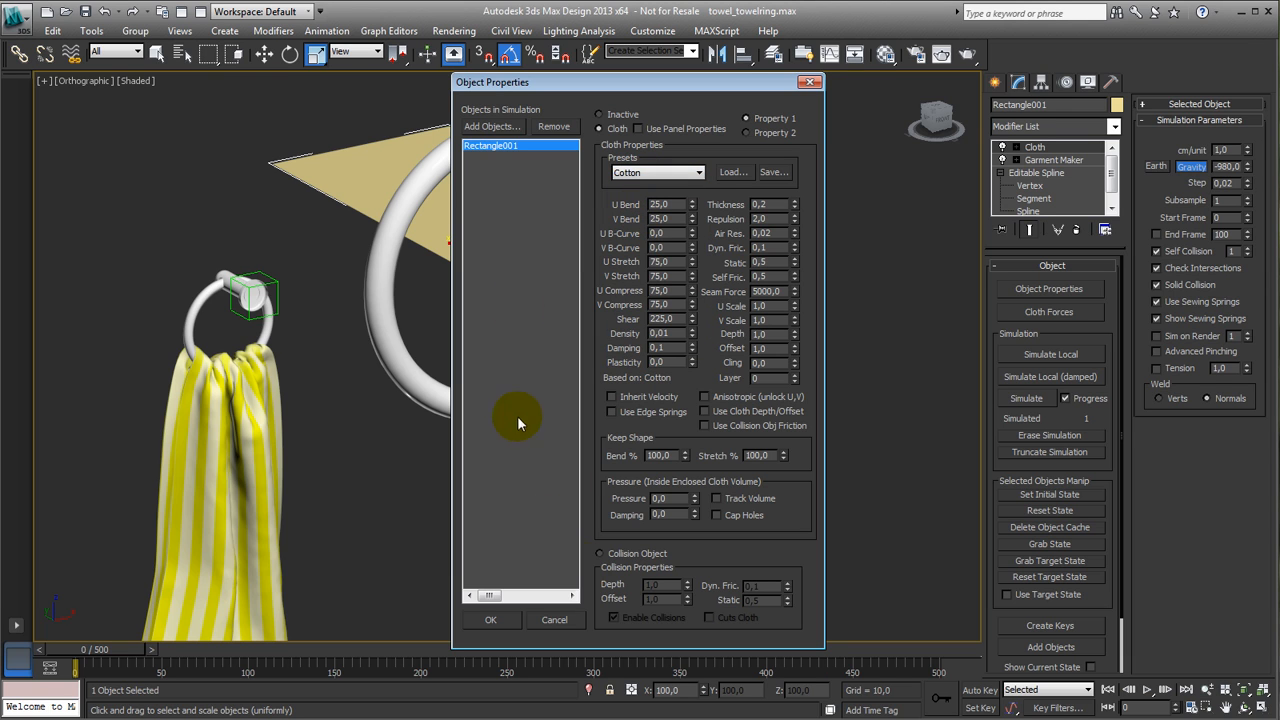
pyautogui.click(492, 126)
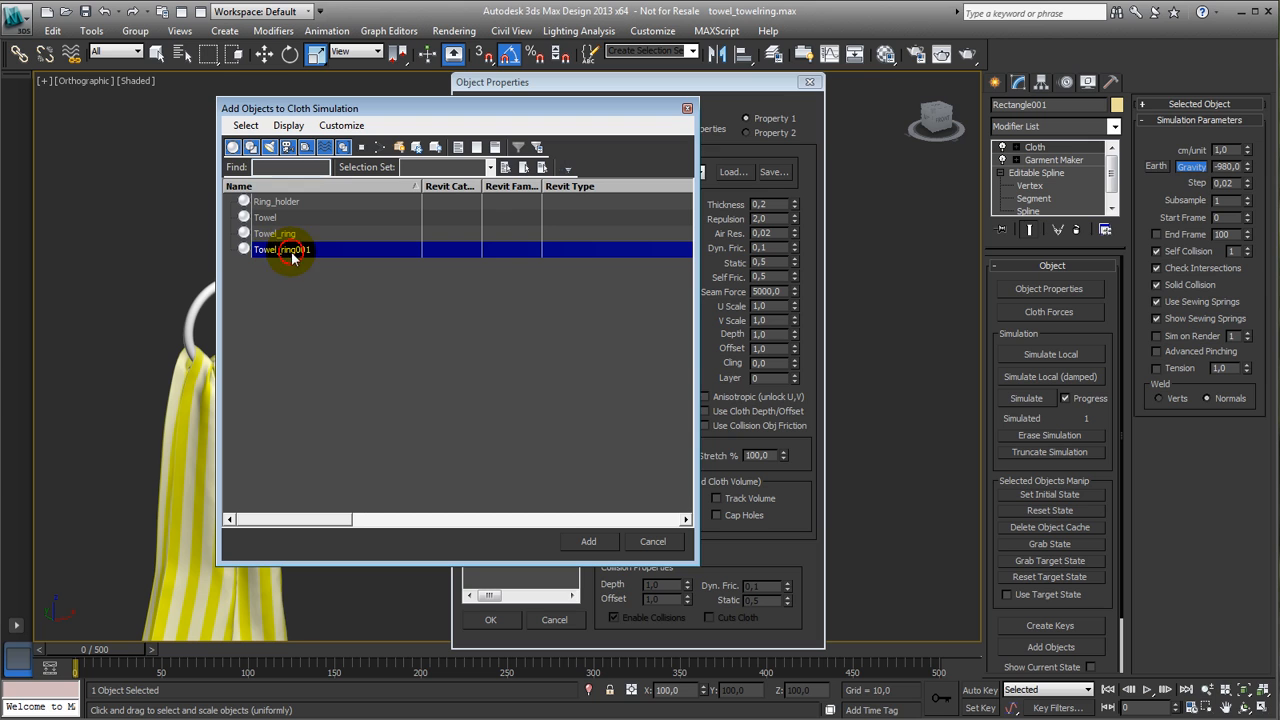
pyautogui.click(588, 541)
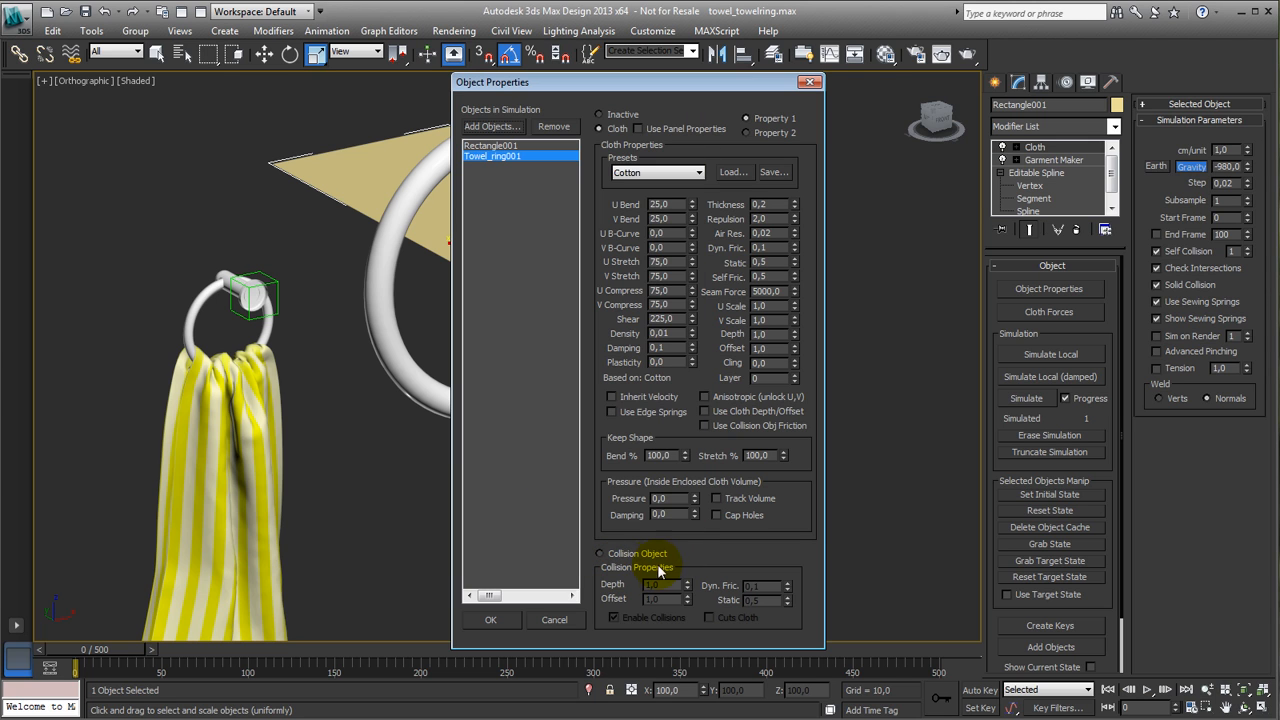
pyautogui.click(491, 619)
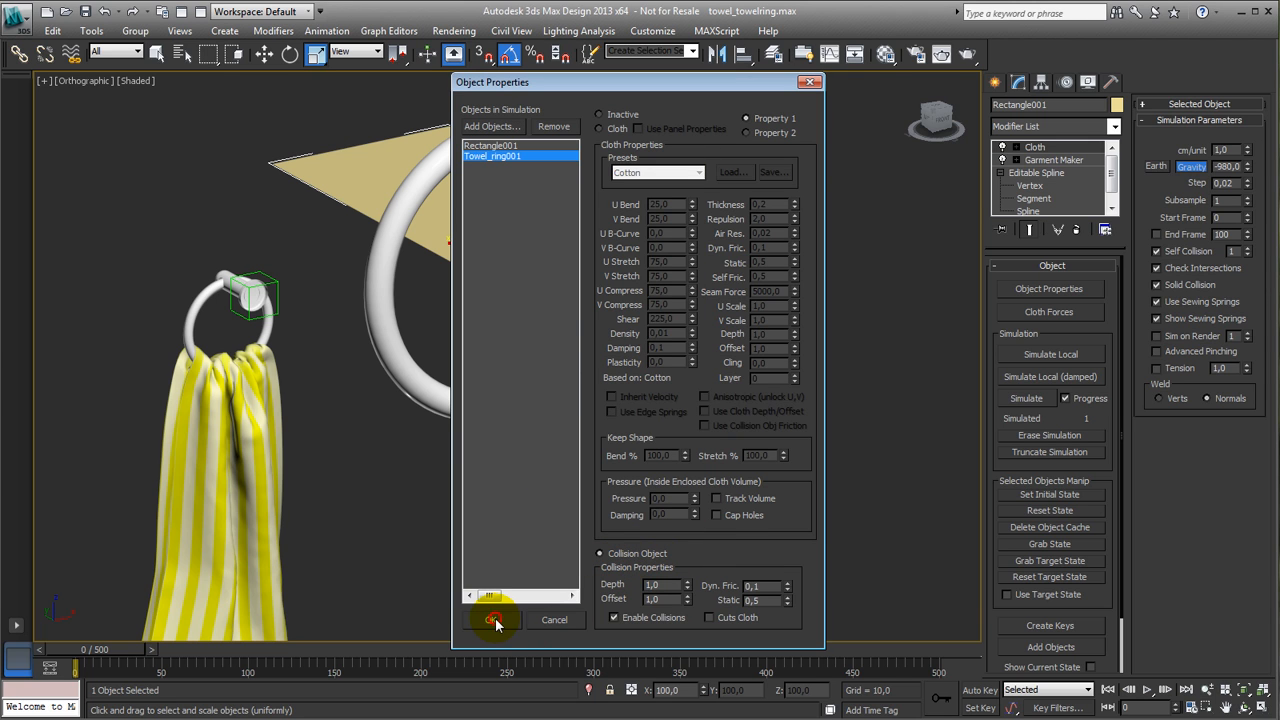
pyautogui.click(494, 620)
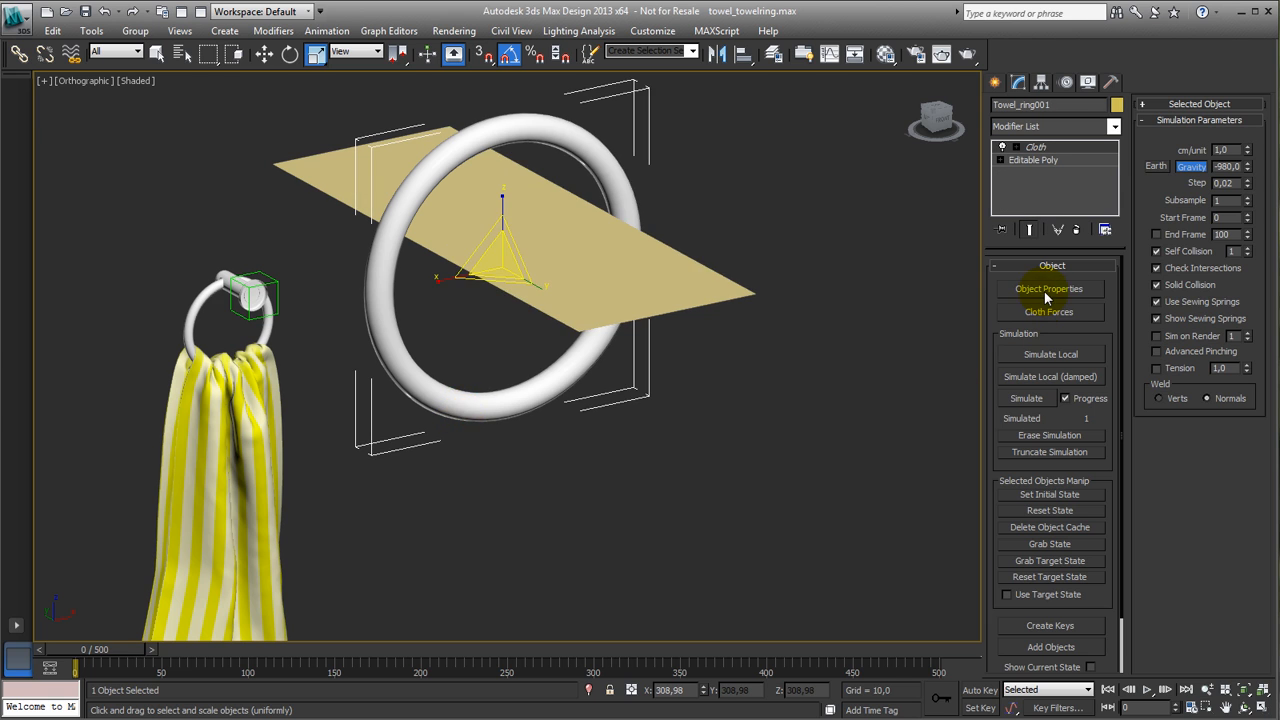
pyautogui.click(1048, 288)
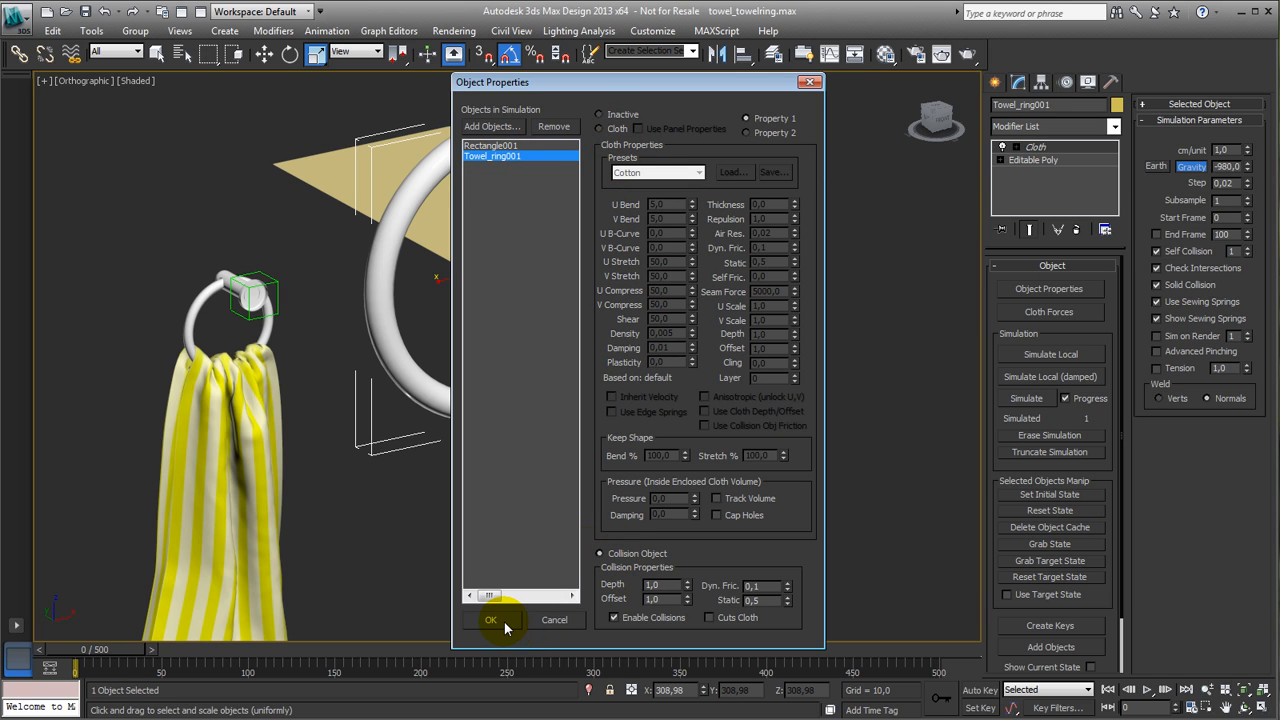
pyautogui.click(490, 620)
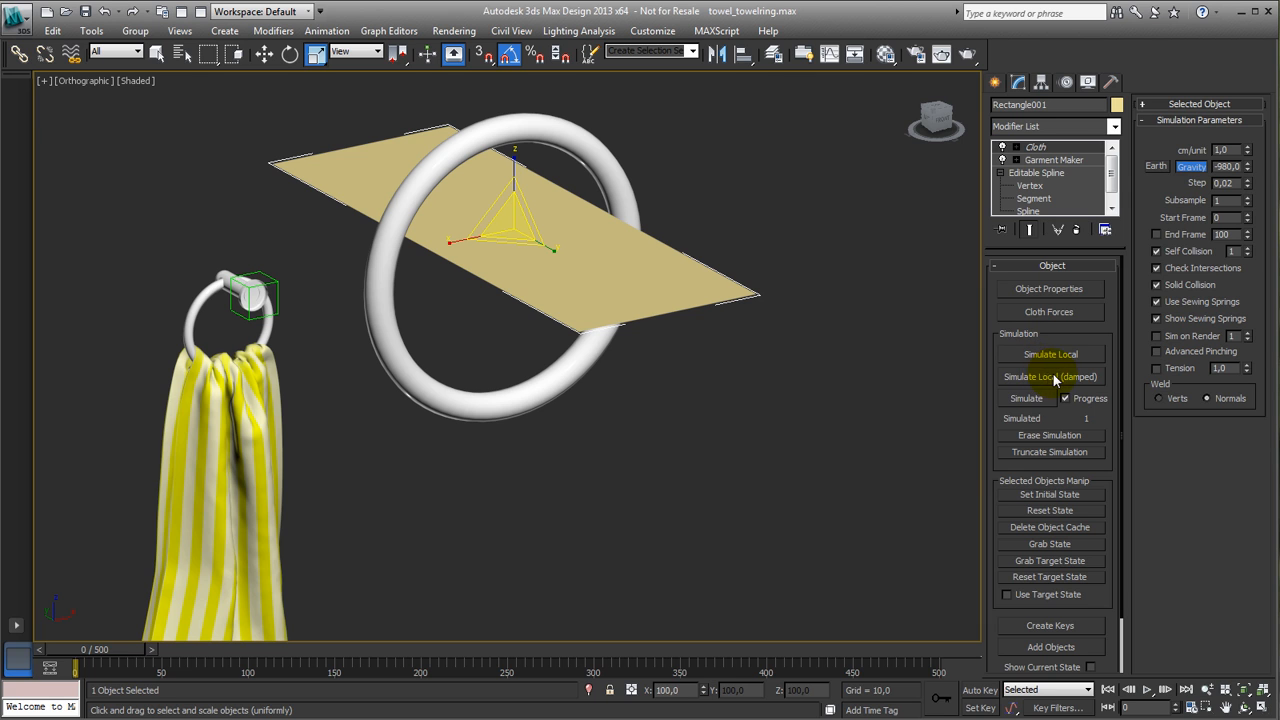
# Step: Run damped, then undamped, local cloth simulations until the panel settles over the ring
pyautogui.click(1050, 377)
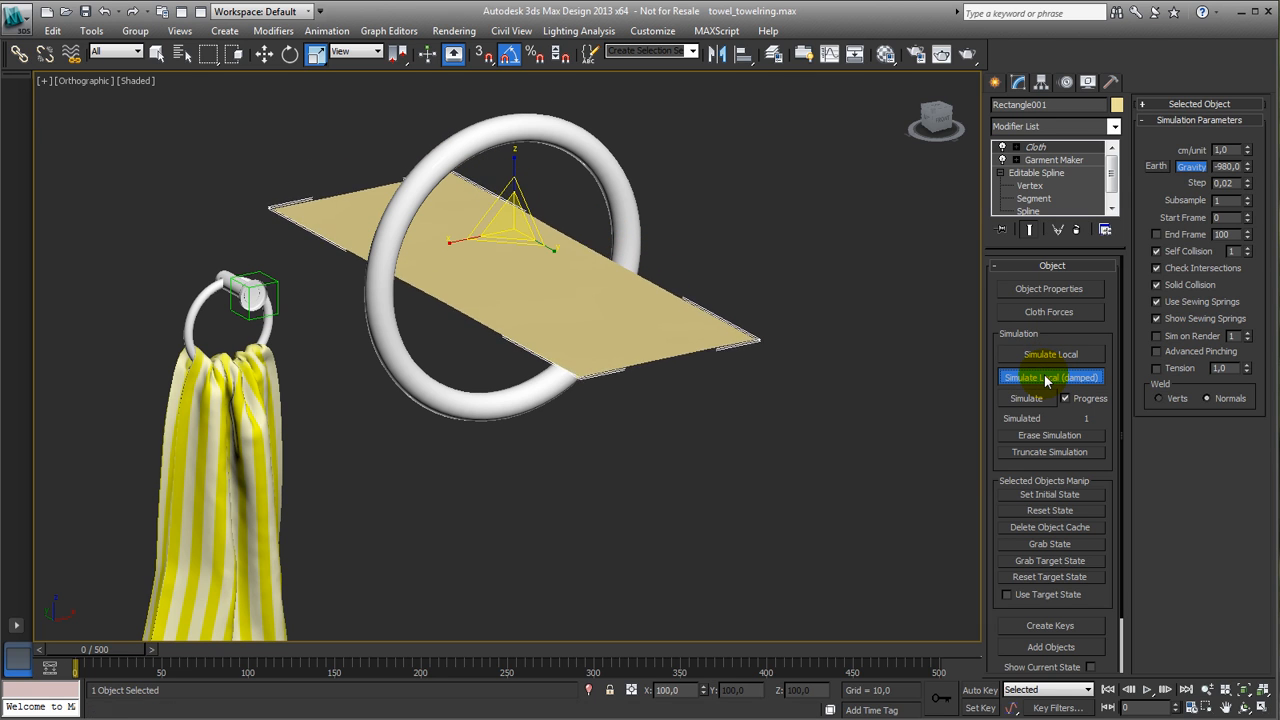
pyautogui.click(1050, 377)
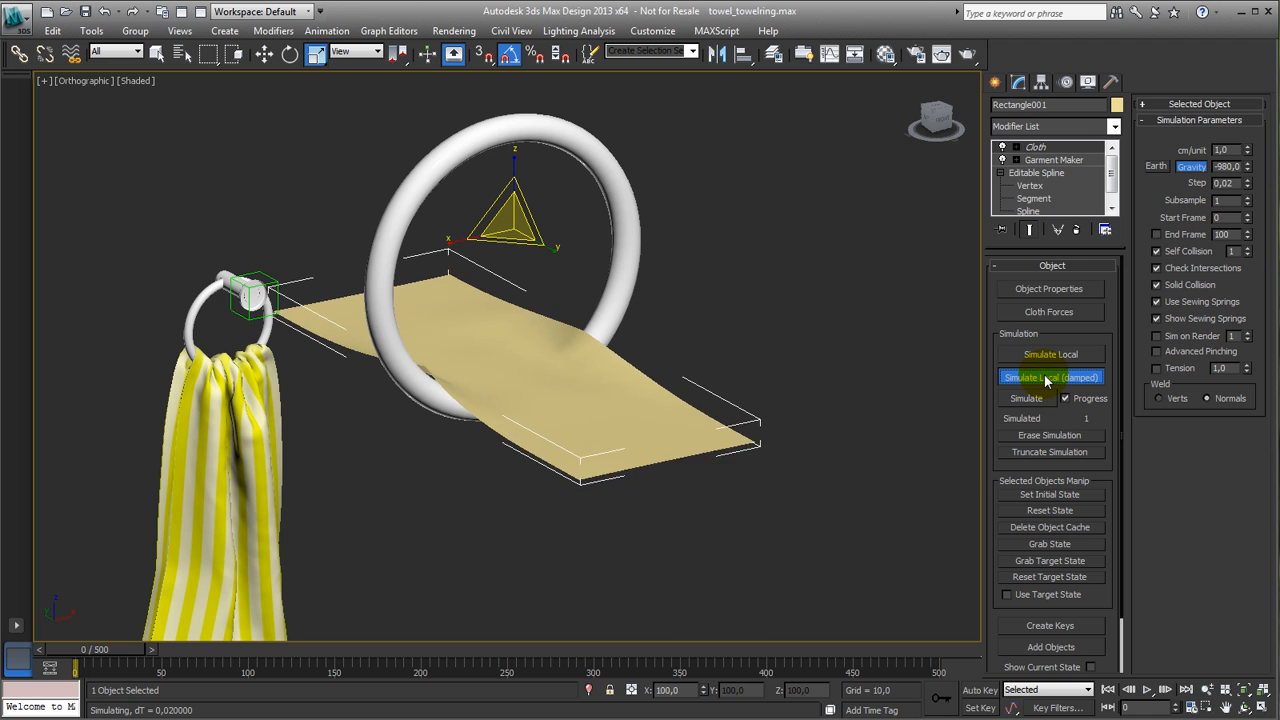
pyautogui.click(1050, 377)
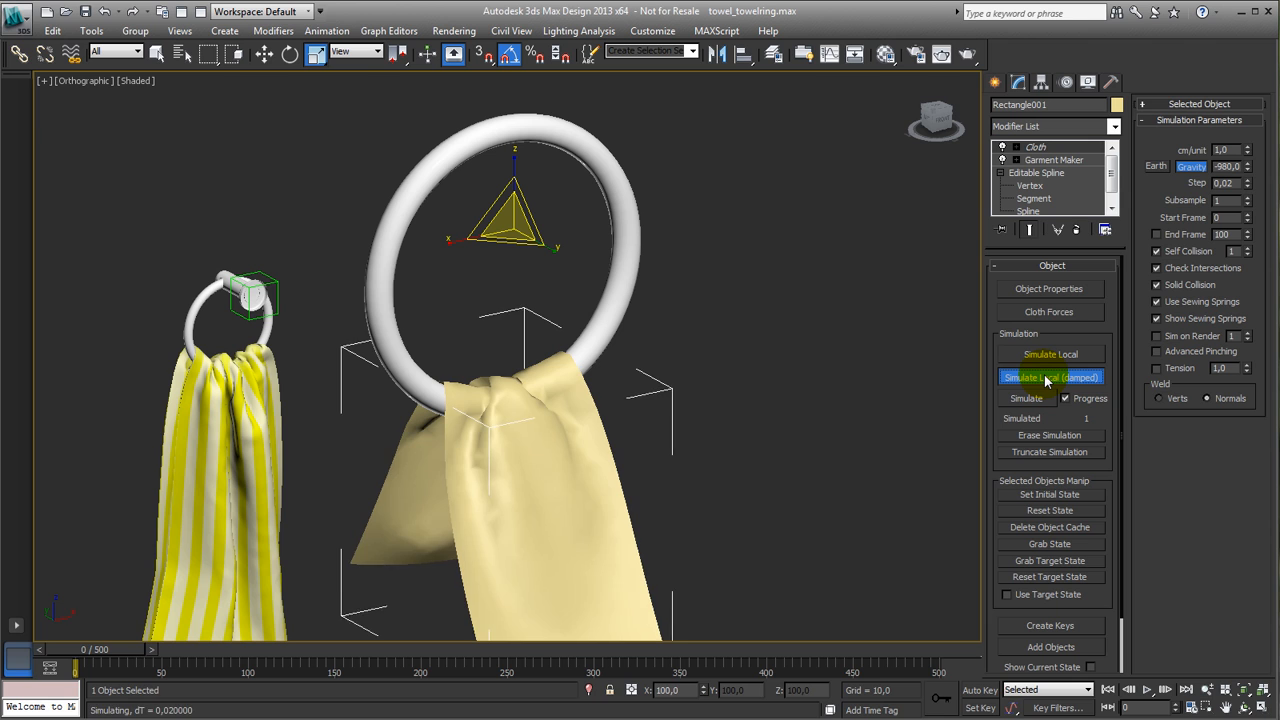
pyautogui.click(1050, 377)
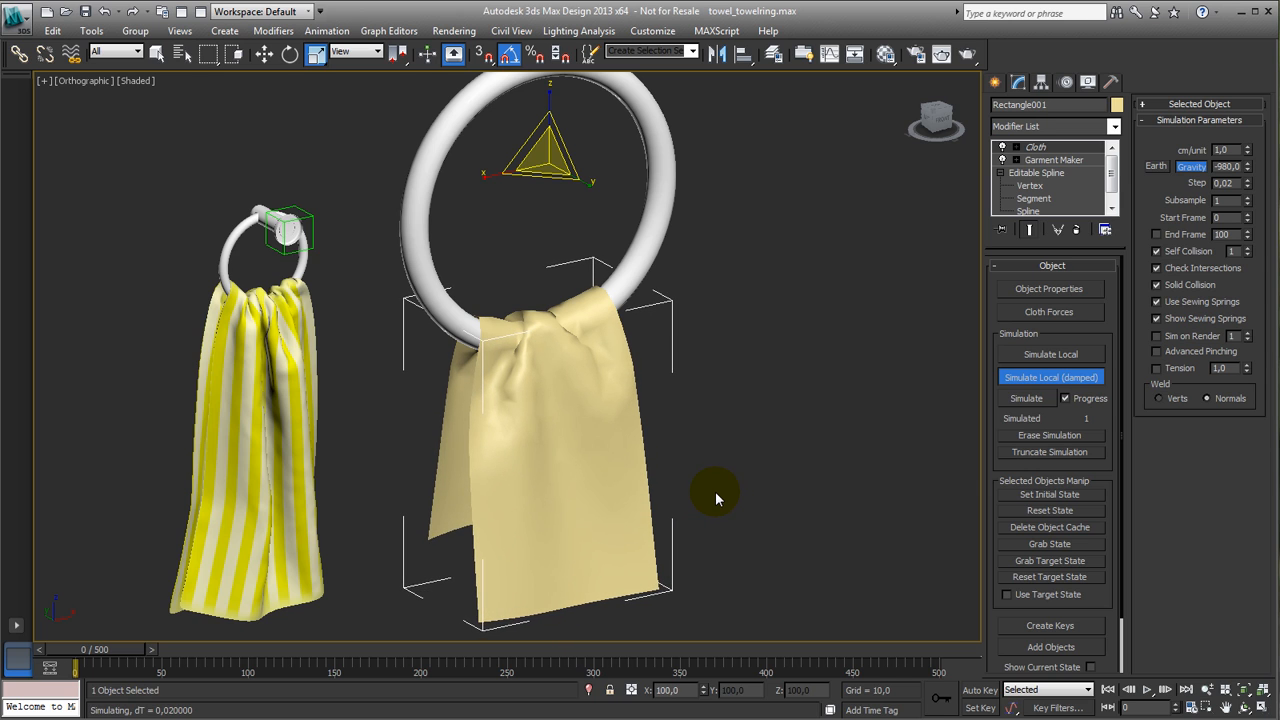
pyautogui.click(1051, 354)
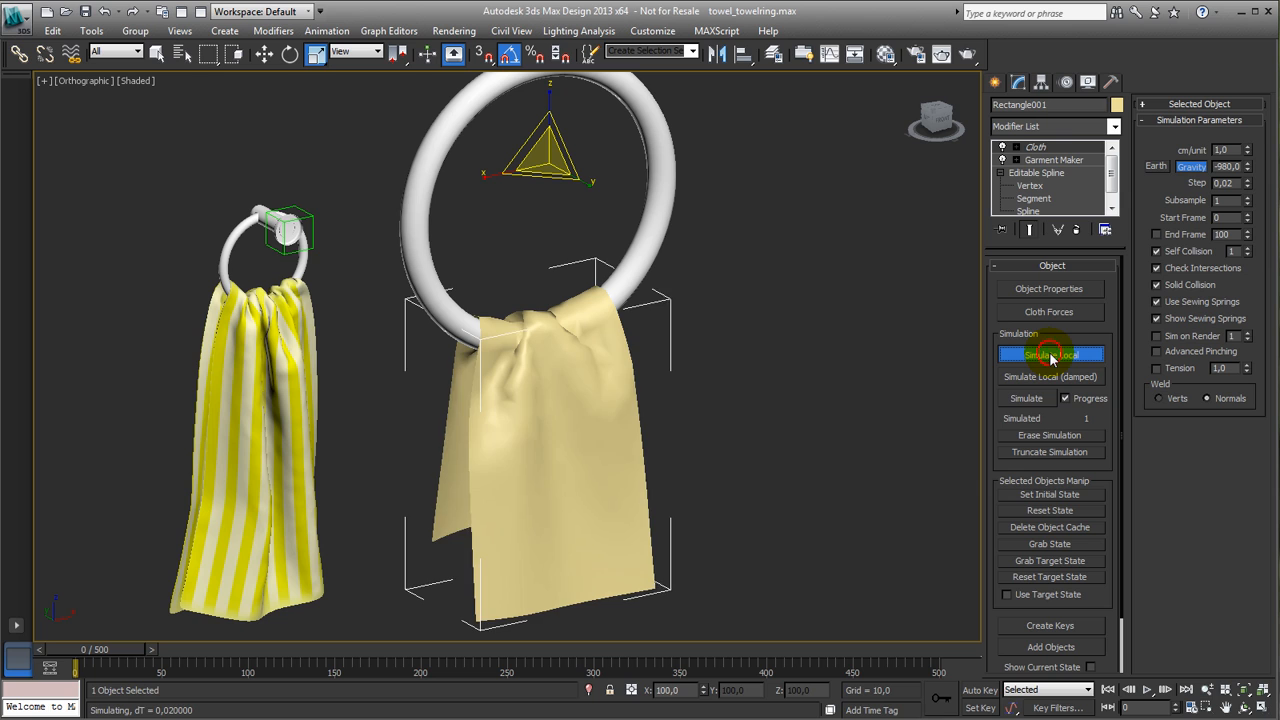
pyautogui.click(1050, 355)
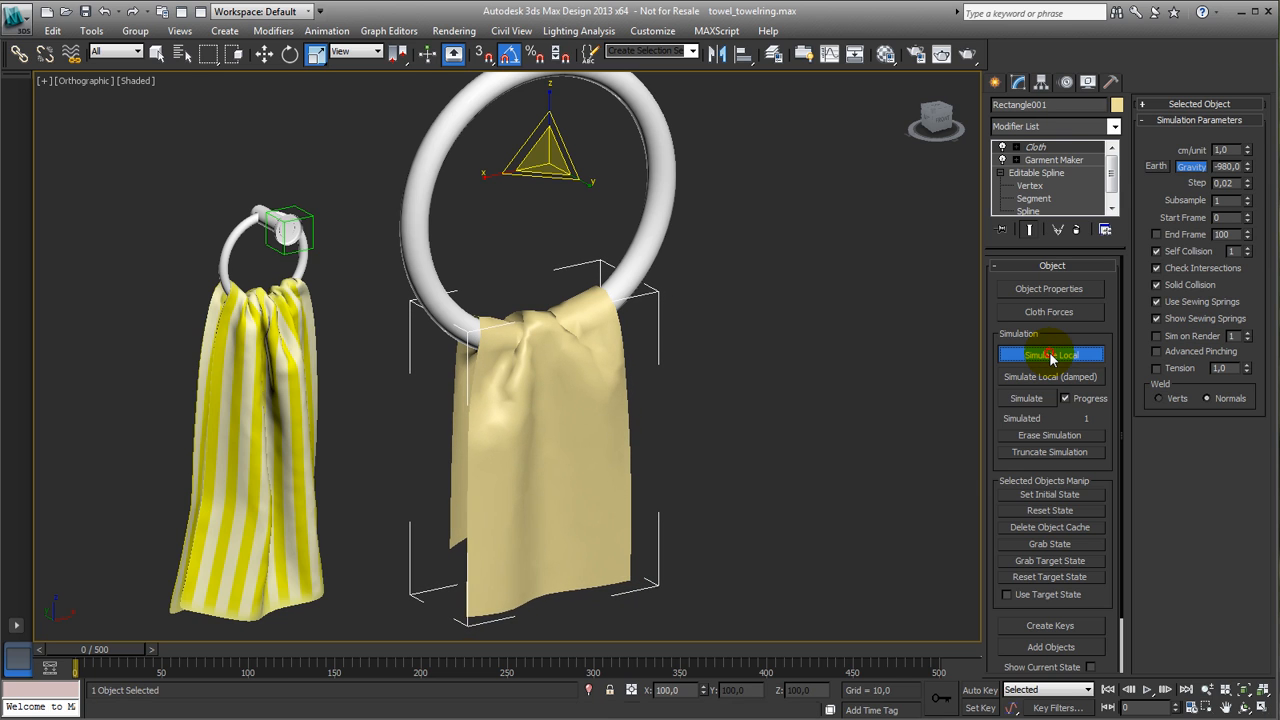
pyautogui.click(1049, 354)
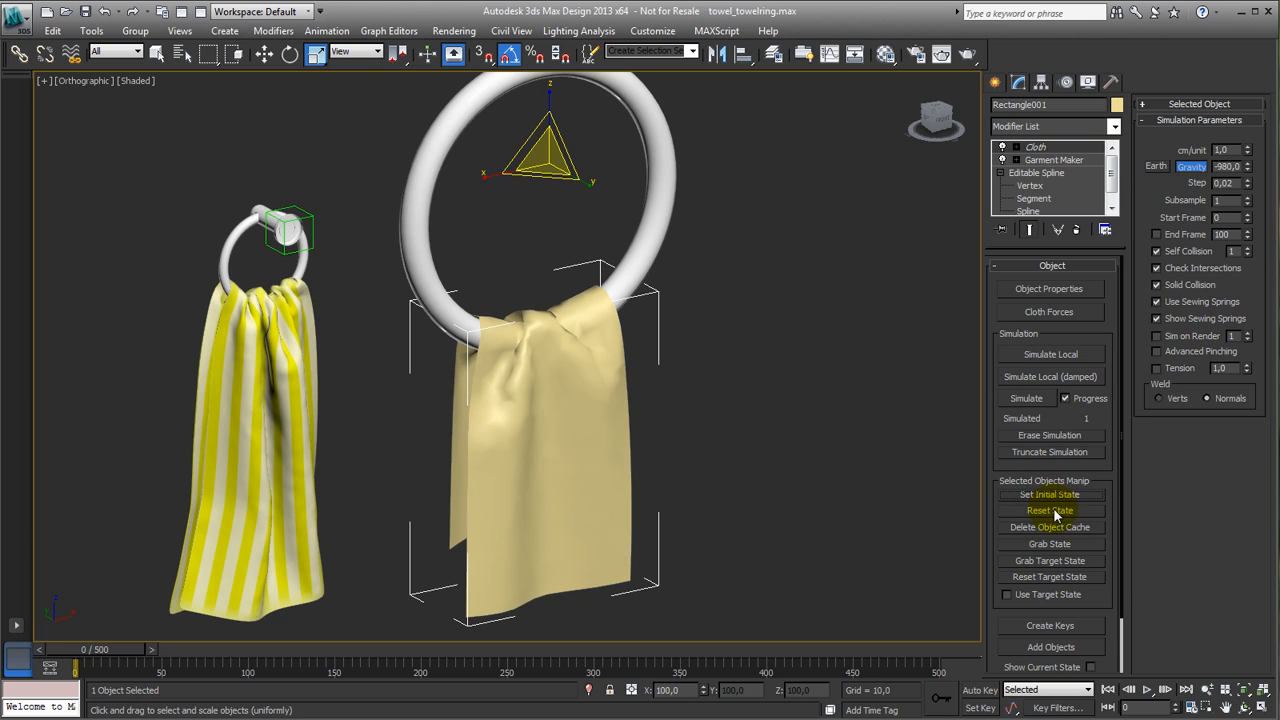
# Step: Key Towel_ring001's uniform scale change at frame 400 with Auto Key
pyautogui.click(1050, 510)
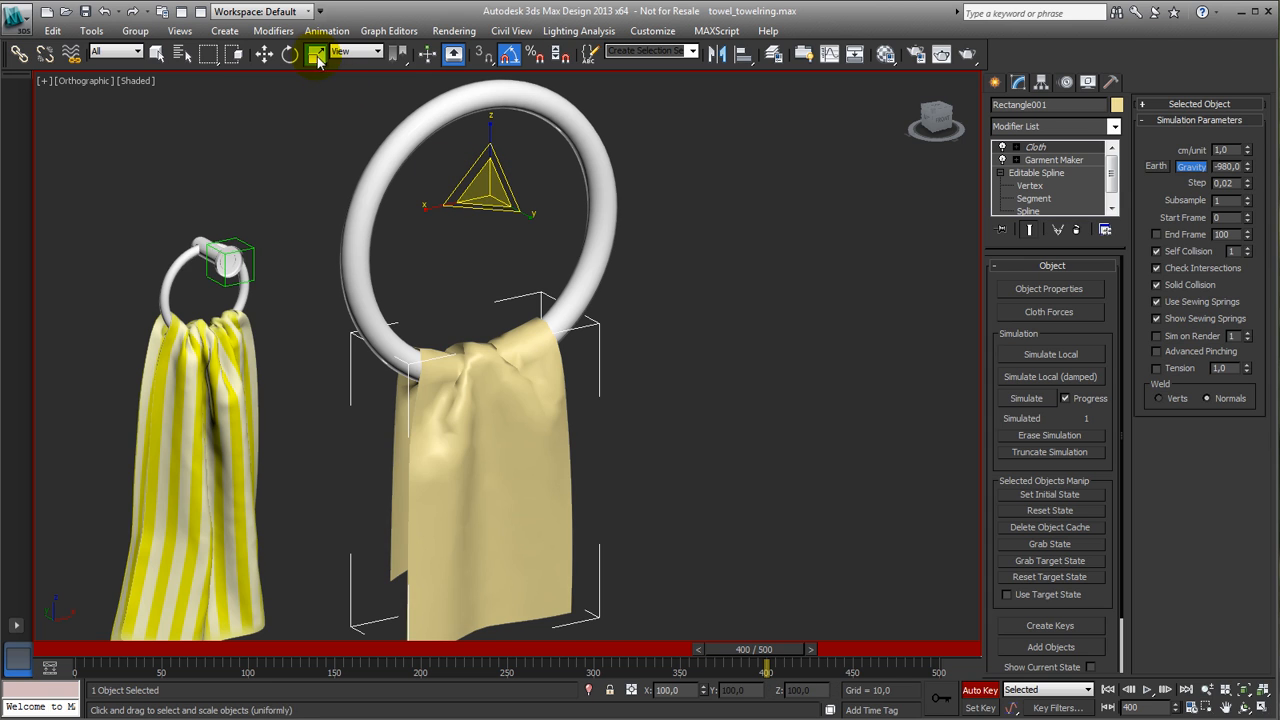
pyautogui.click(315, 53)
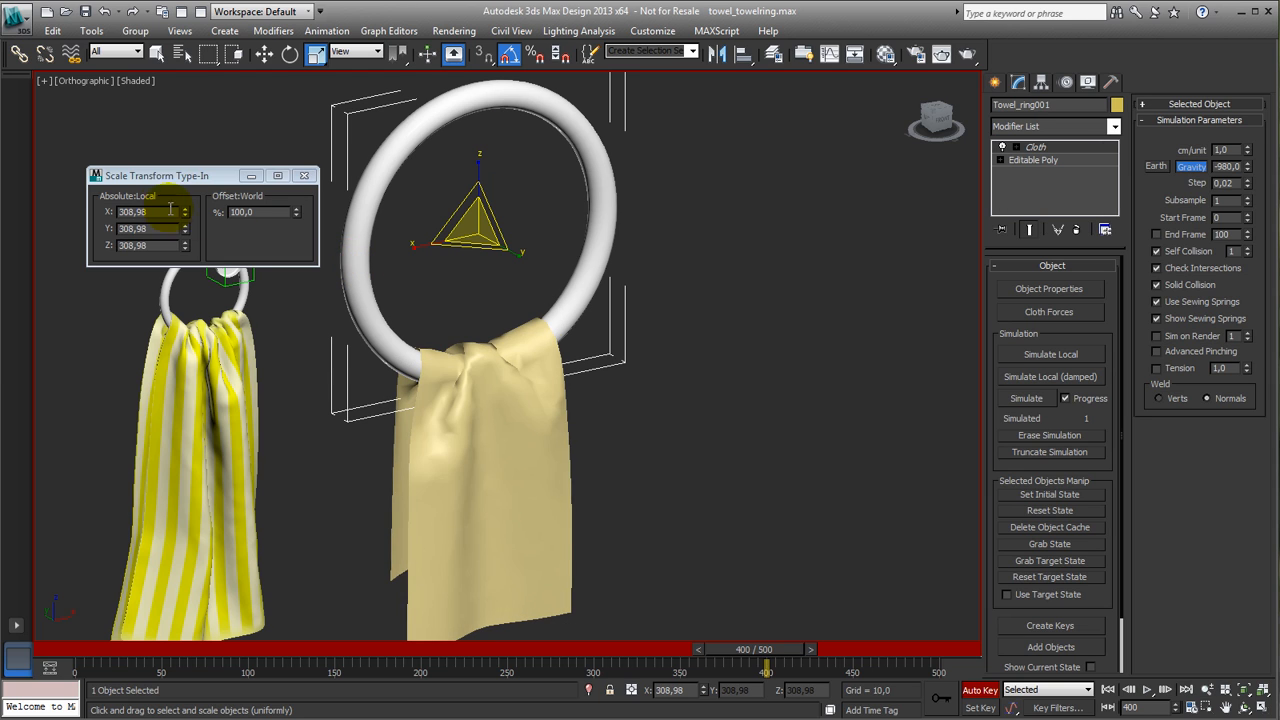
pyautogui.write('1')
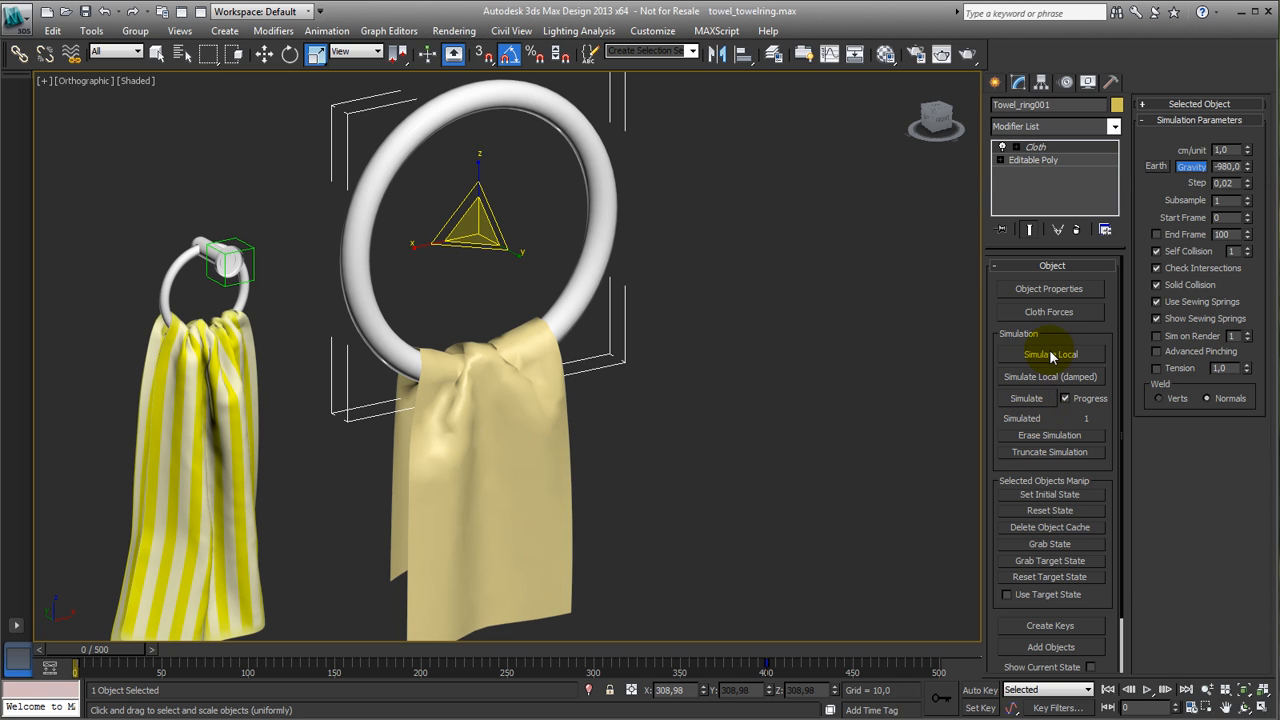
pyautogui.moveTo(1050, 390)
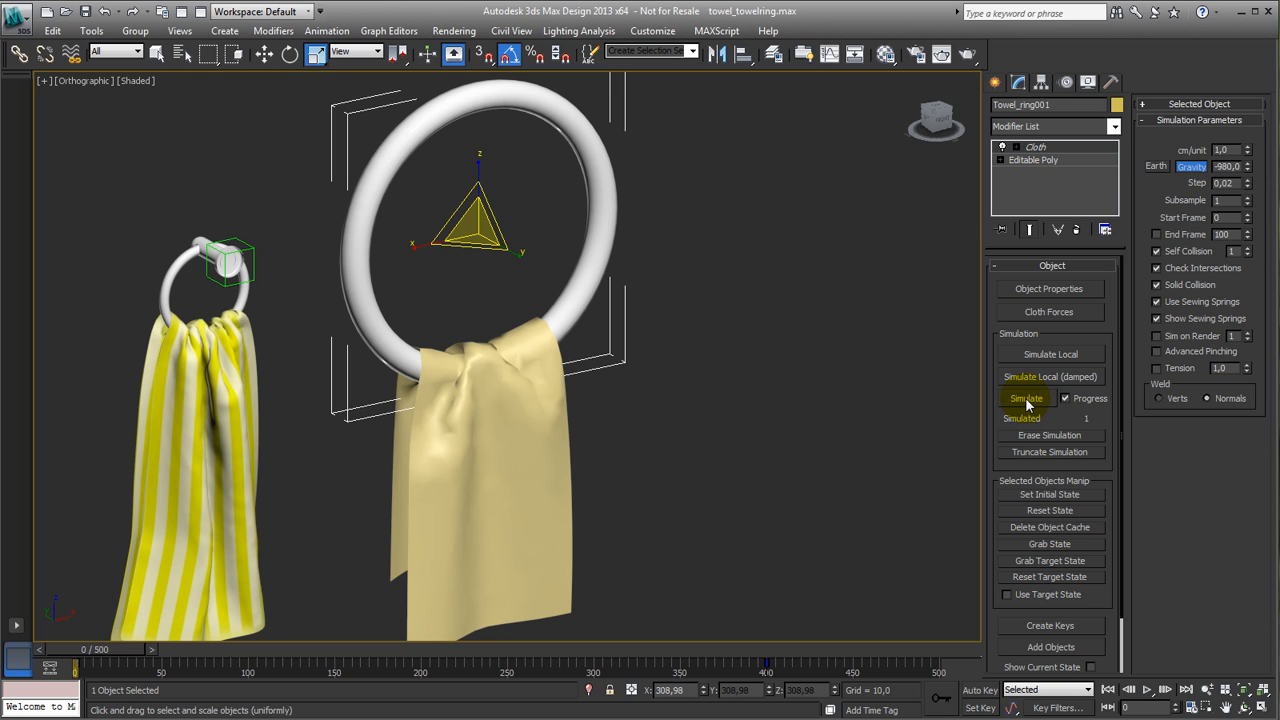
# Step: Run the Cloth modifier's full Simulate across all 500 frames
pyautogui.click(1026, 398)
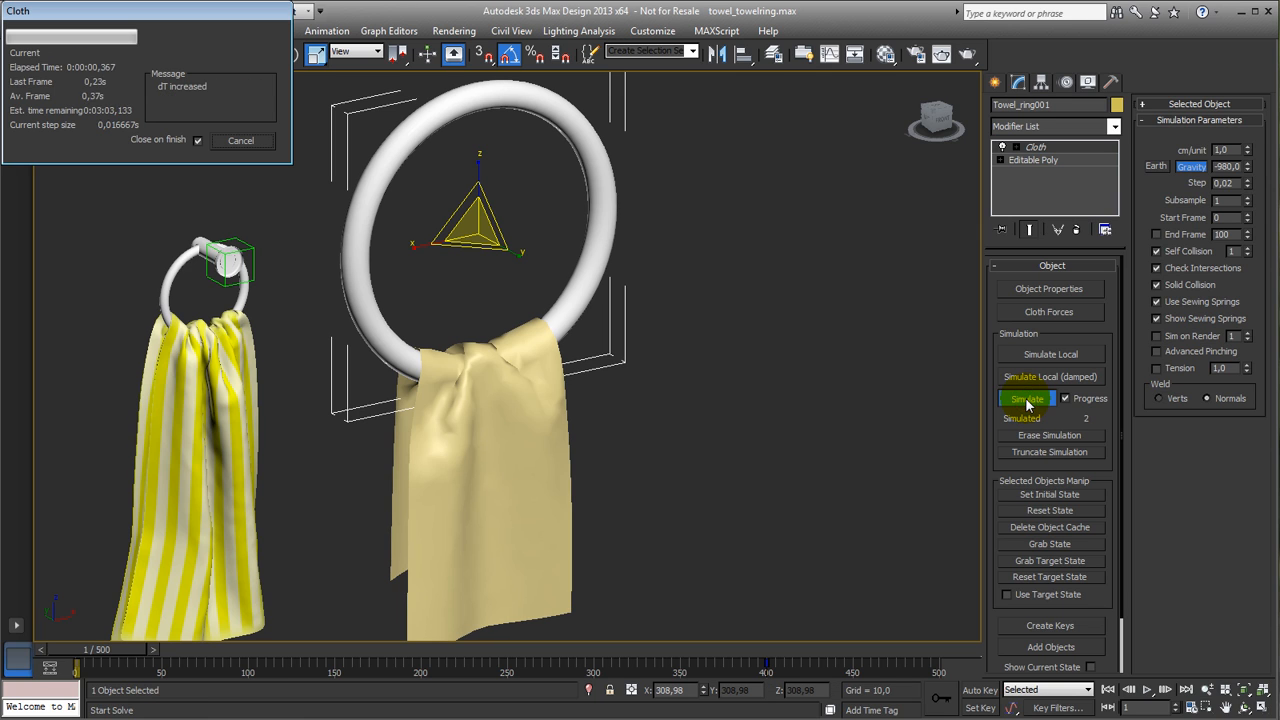
pyautogui.click(1027, 398)
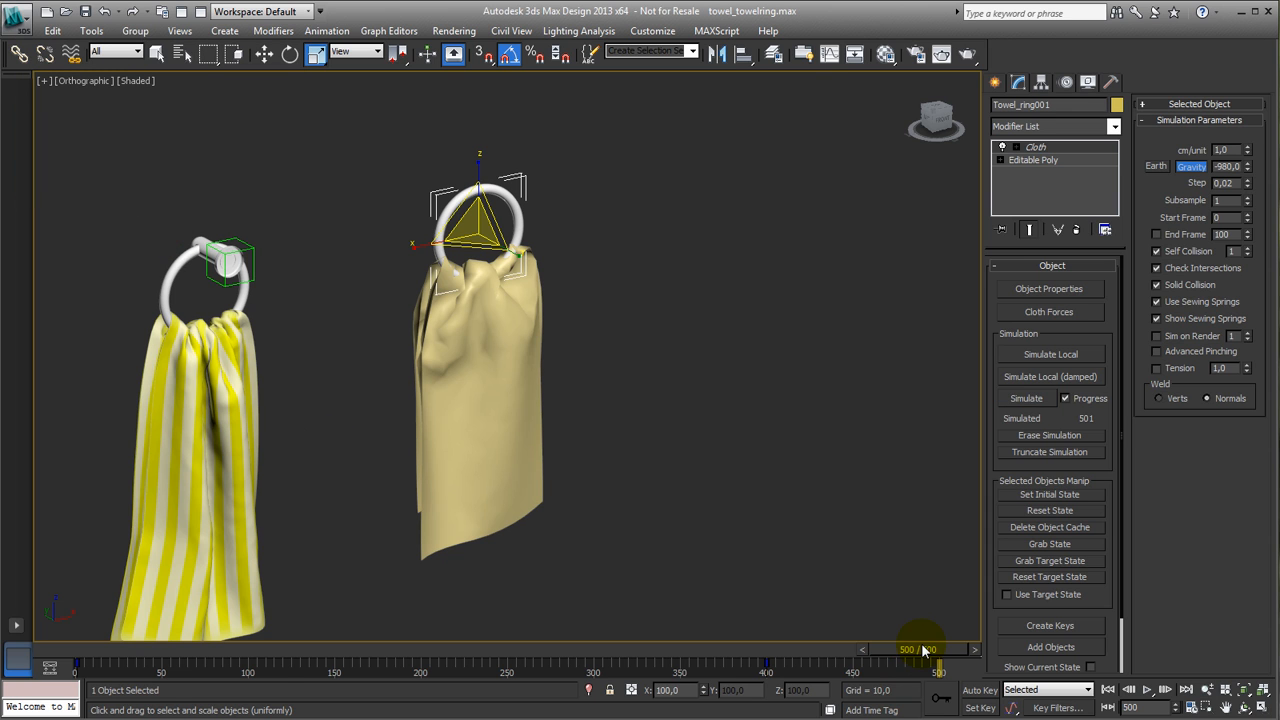
pyautogui.moveTo(922, 648); pyautogui.dragTo(358, 648)
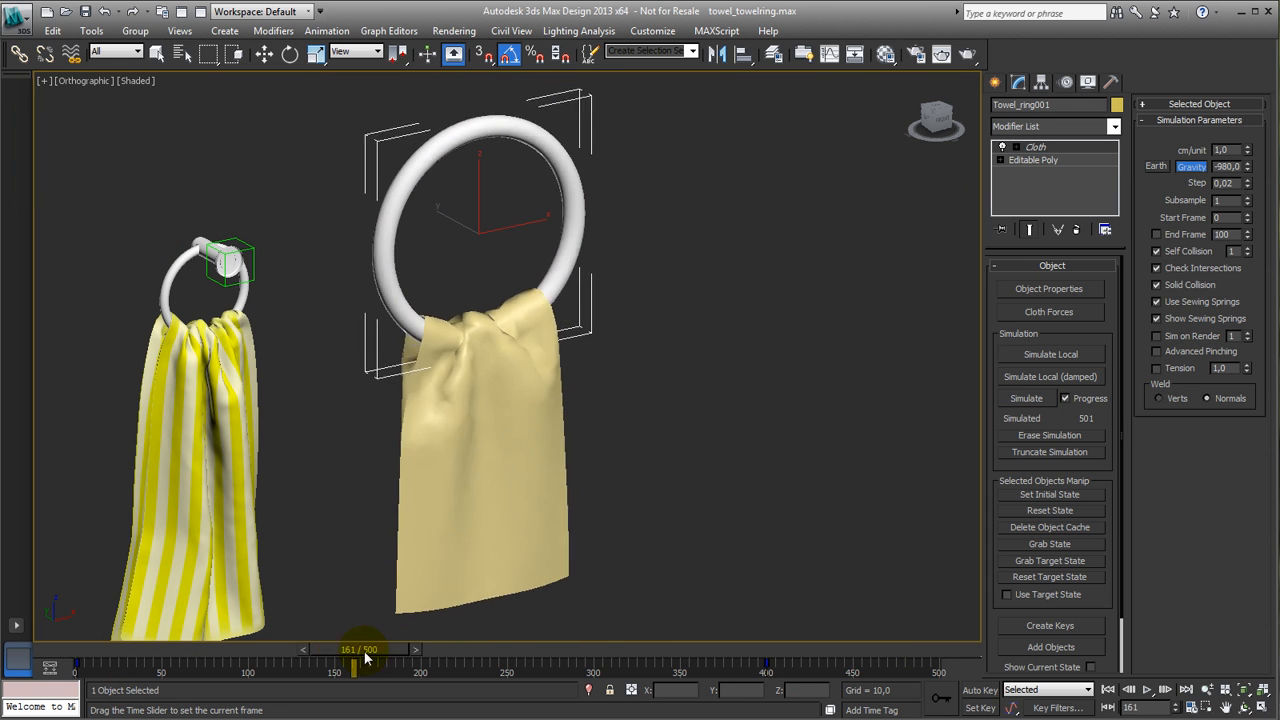
pyautogui.moveTo(360, 658); pyautogui.dragTo(302, 658)
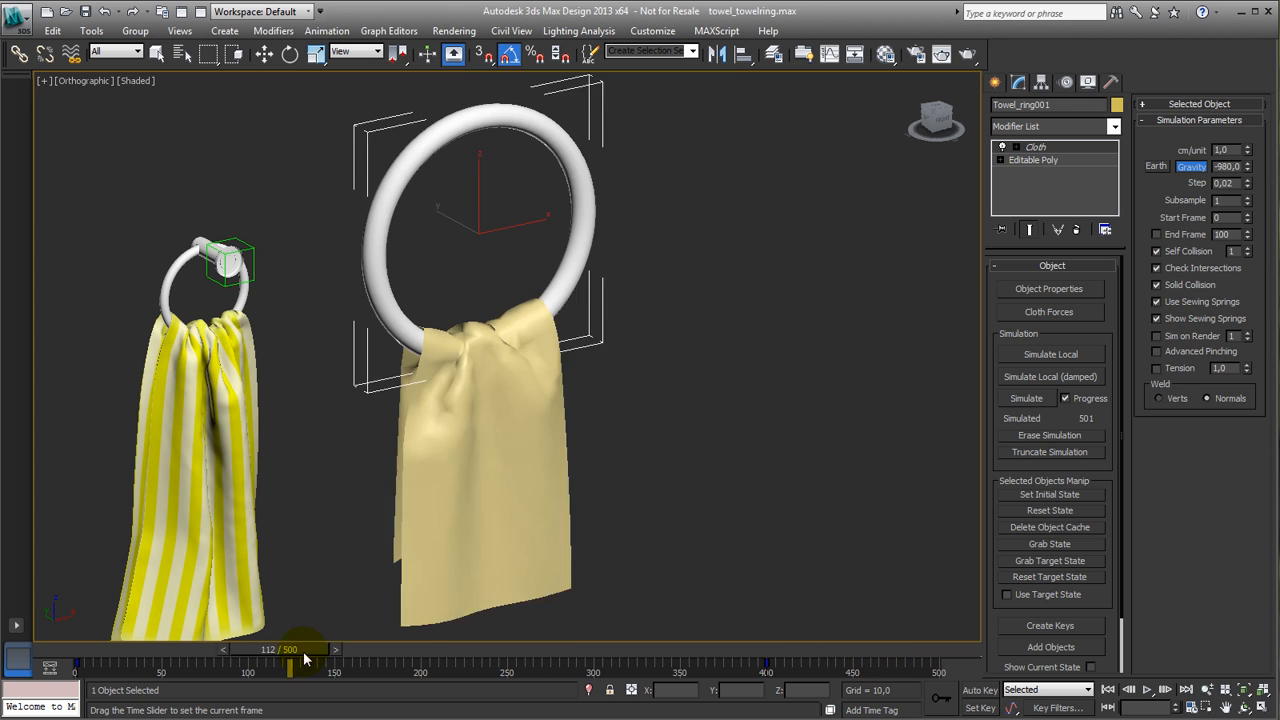
pyautogui.moveTo(305, 650); pyautogui.dragTo(785, 650)
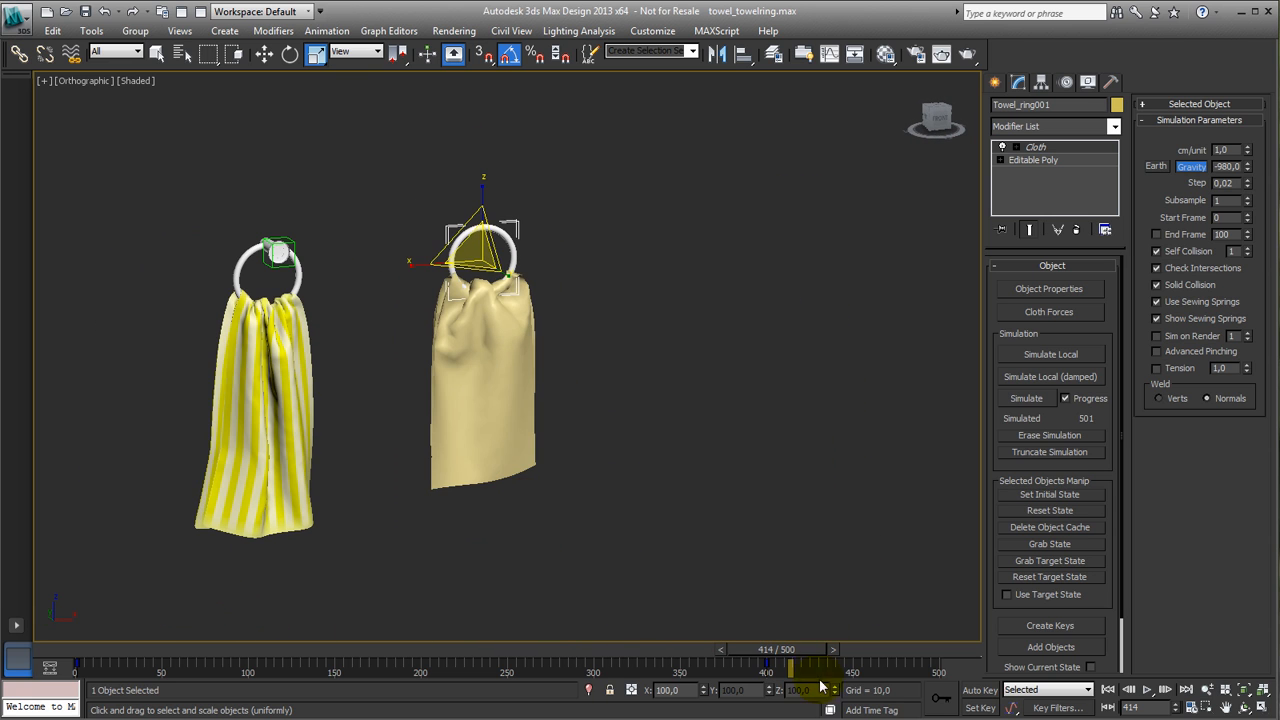
pyautogui.moveTo(790, 665); pyautogui.dragTo(555, 665)
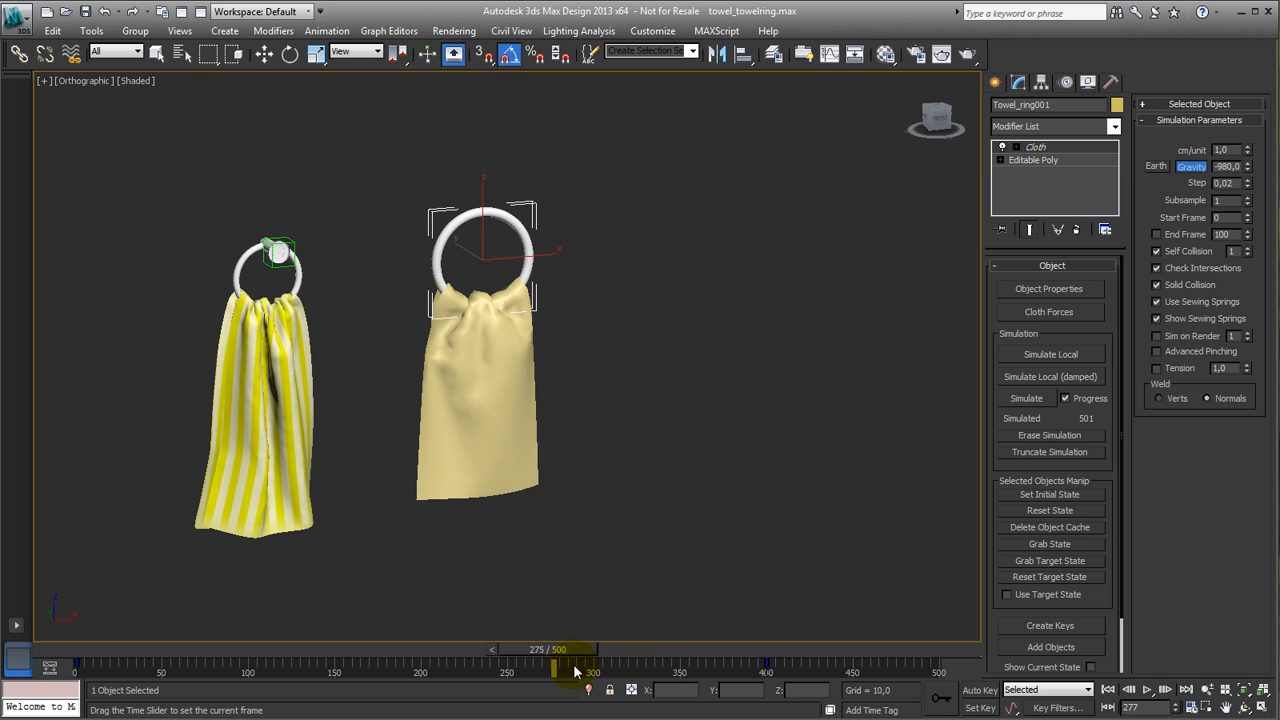